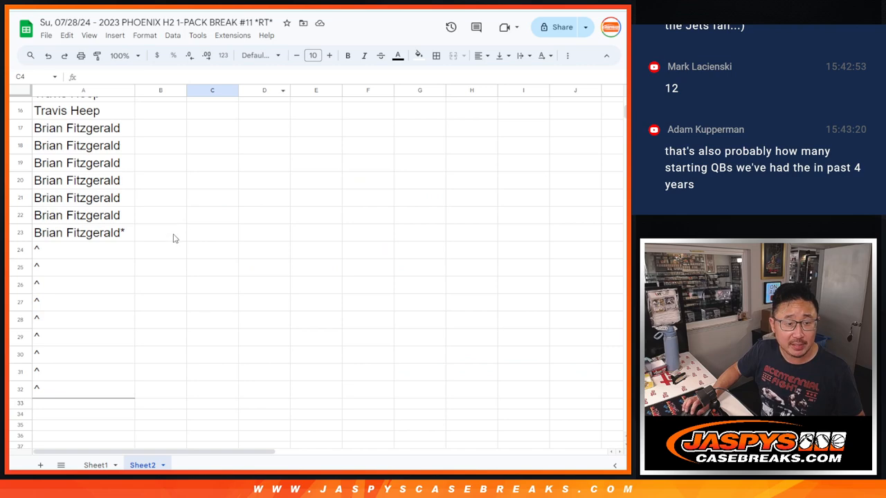
Check the asterisked last name in cell A23, then go to the RANDOM.ORG List Randomizer
click(79, 233)
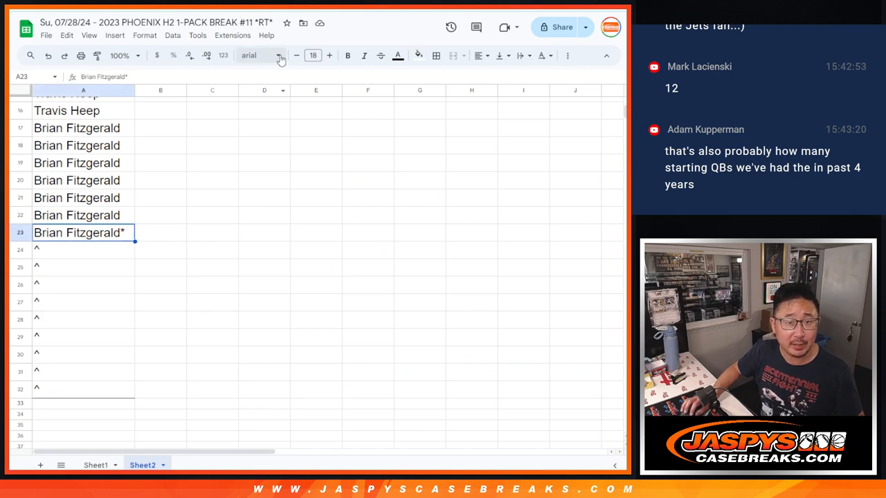
click(160, 21)
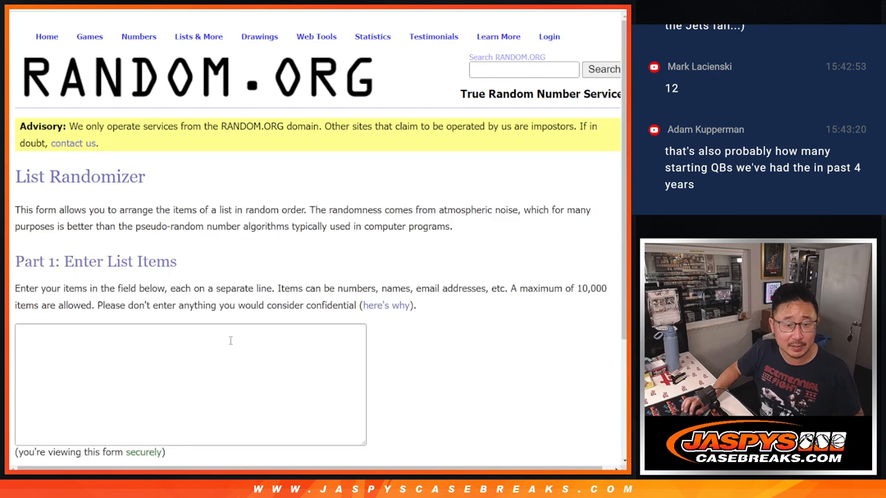
Randomize the 23-name list repeatedly in RANDOM.ORG and select the final order to copy
click(315, 36)
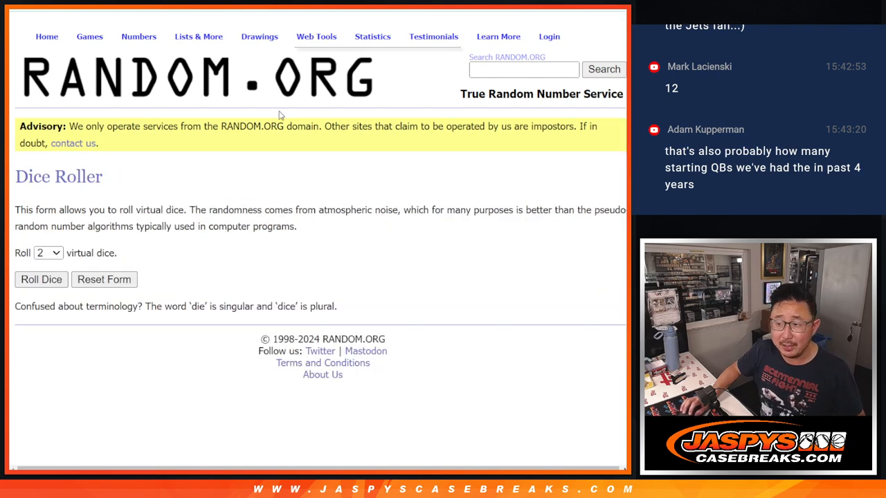
click(41, 279)
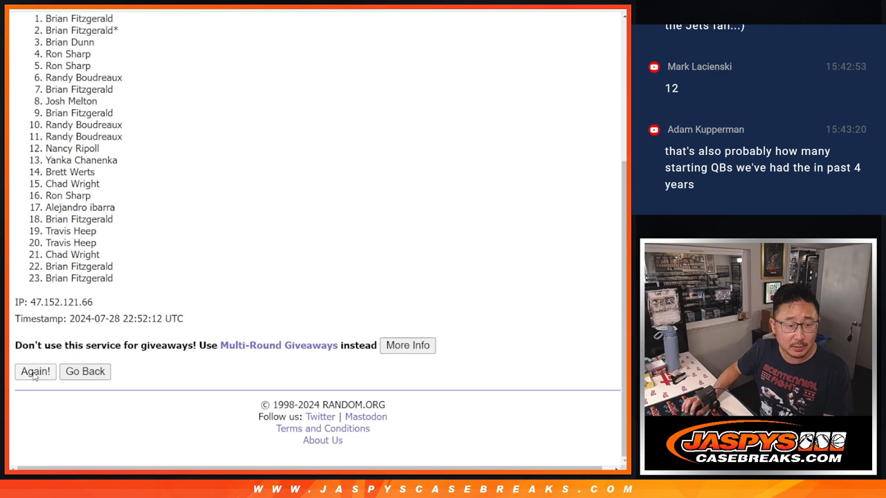
click(34, 371)
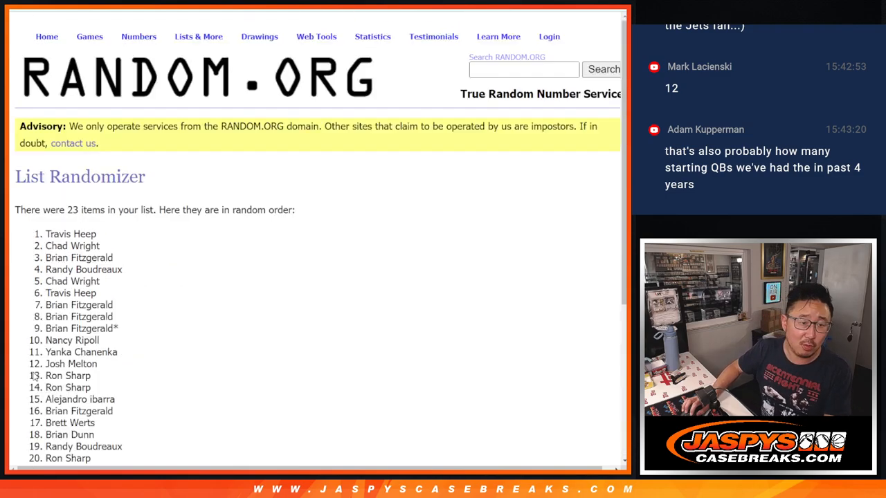
scroll(down, 3)
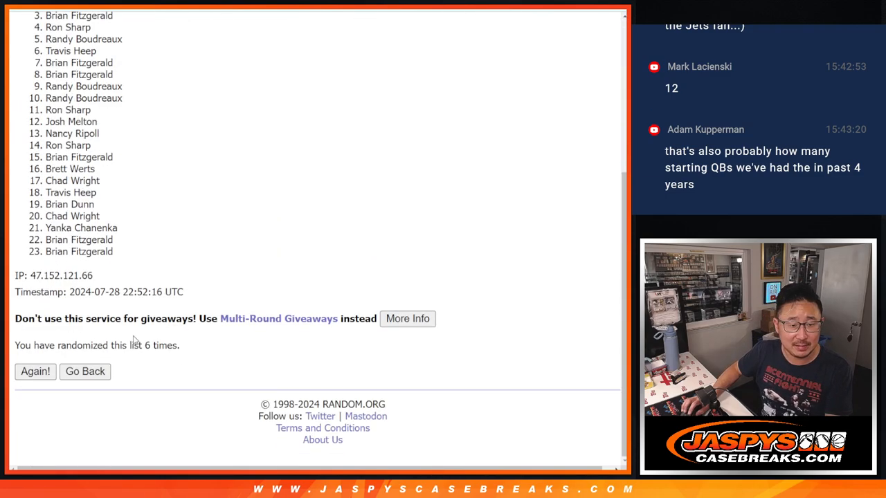
click(34, 372)
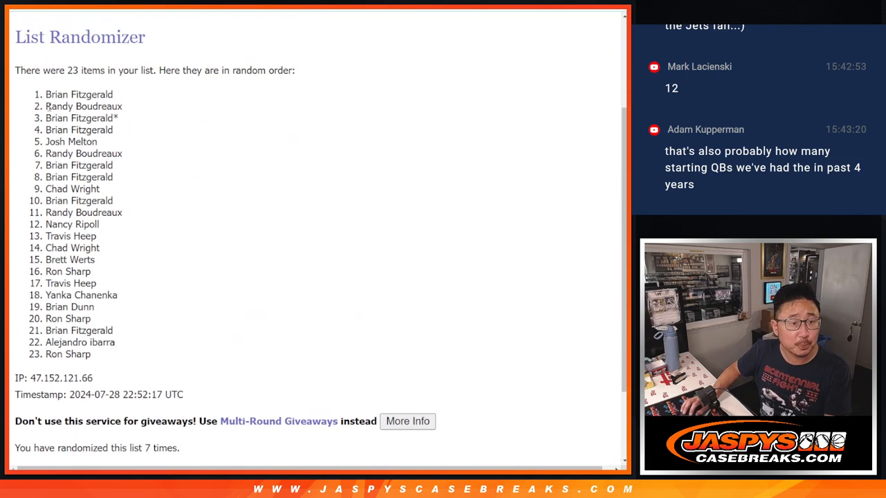
drag(45, 94, 98, 142)
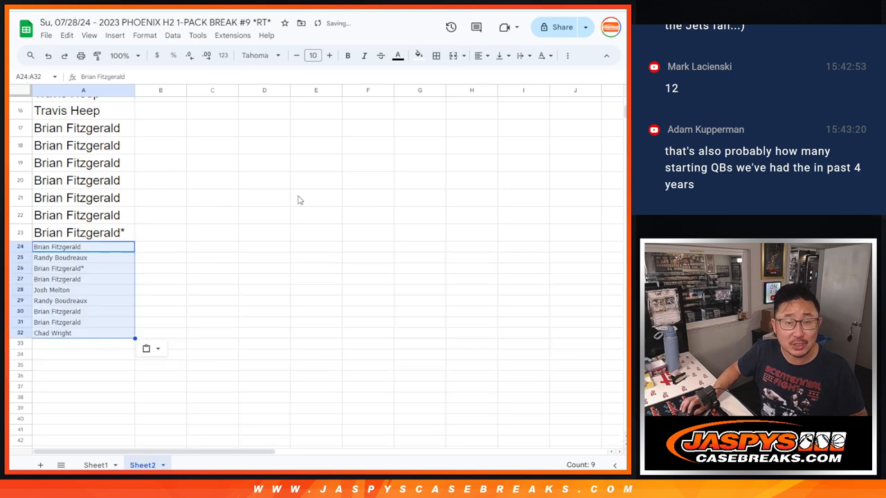
Enlarge the font size of the nine pasted names in A24:A32
click(312, 56)
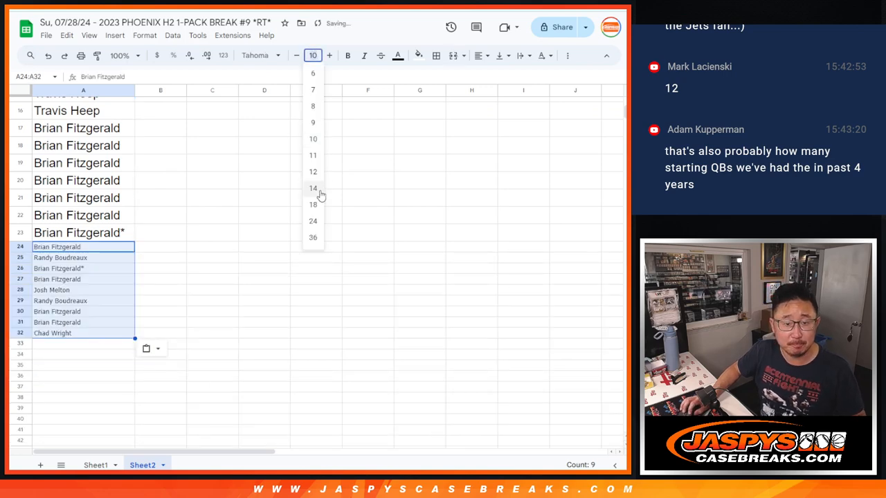
click(313, 187)
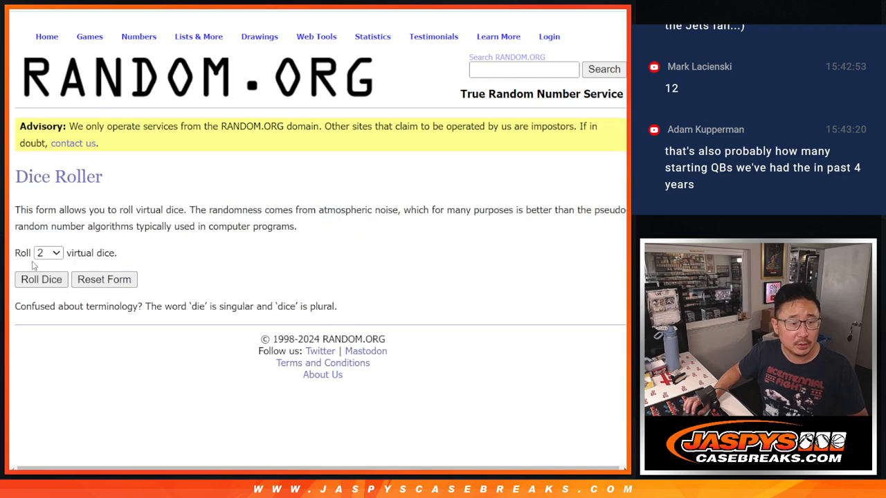
Shuffle the 32-name list several times and select the final randomized order
click(41, 280)
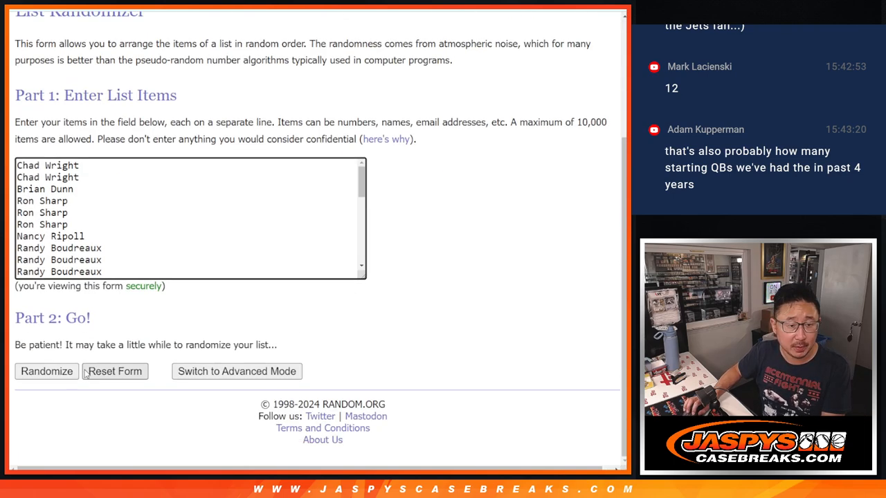
click(47, 372)
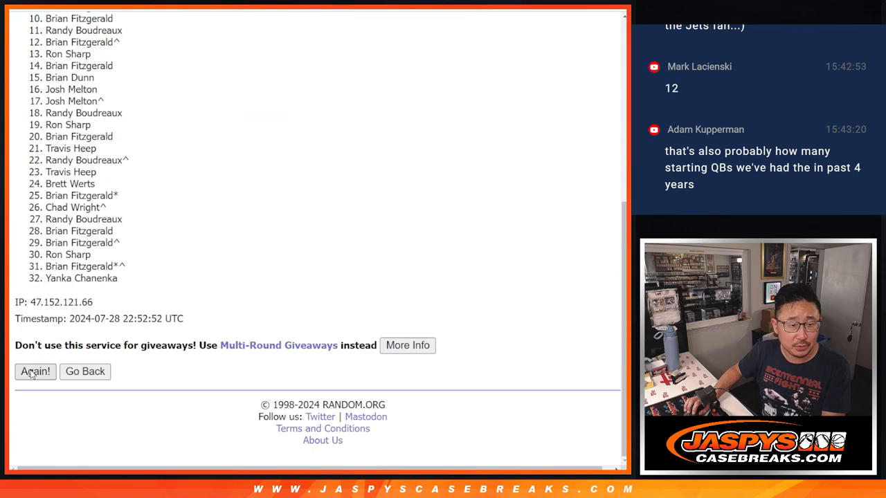
click(36, 372)
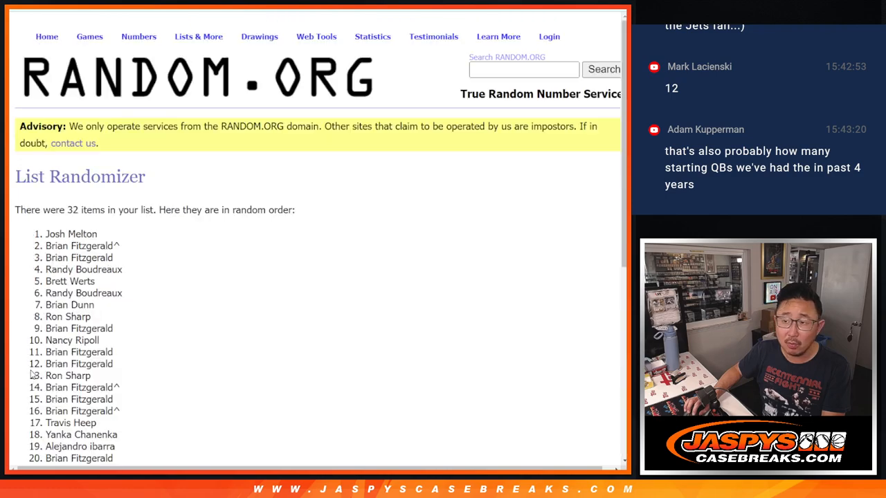
scroll(down, 3)
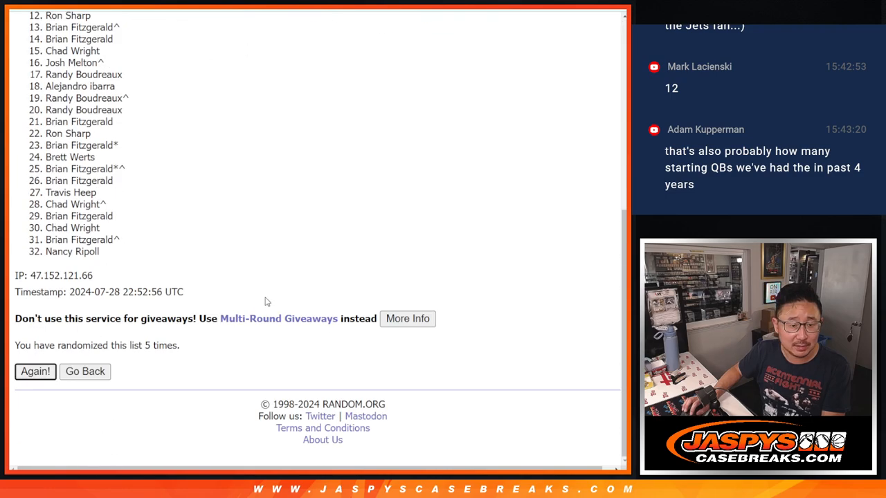
click(35, 372)
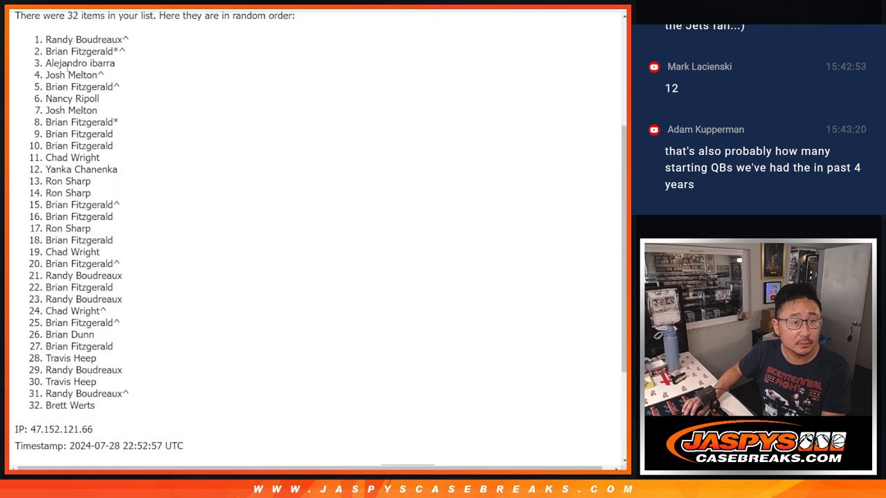
drag(46, 39, 121, 405)
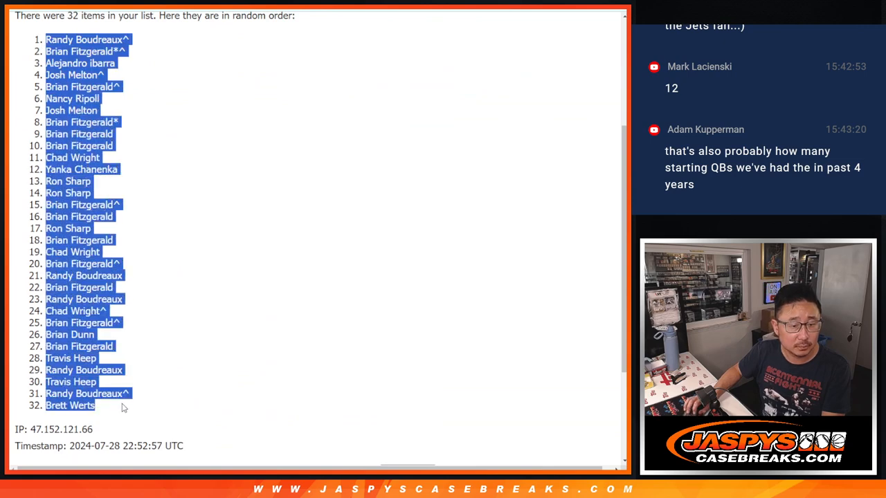
Reshuffle the NFL team list three more times in RANDOM.ORG
scroll(down, 3)
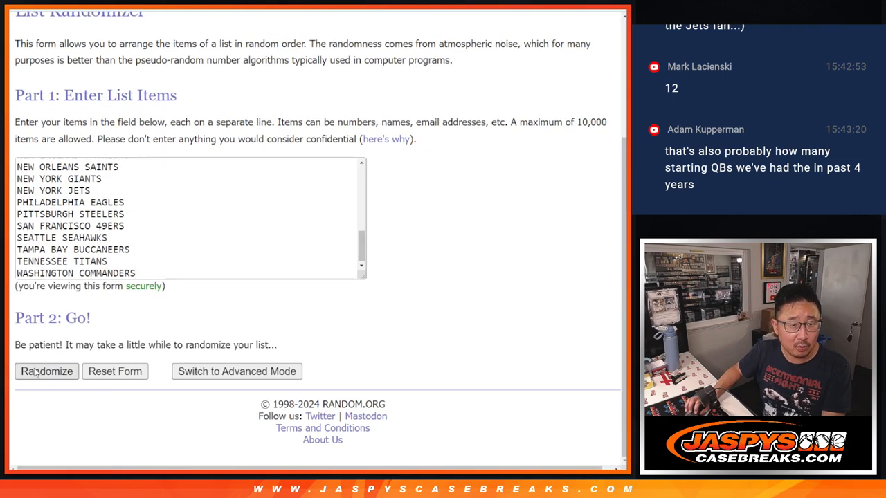
click(46, 371)
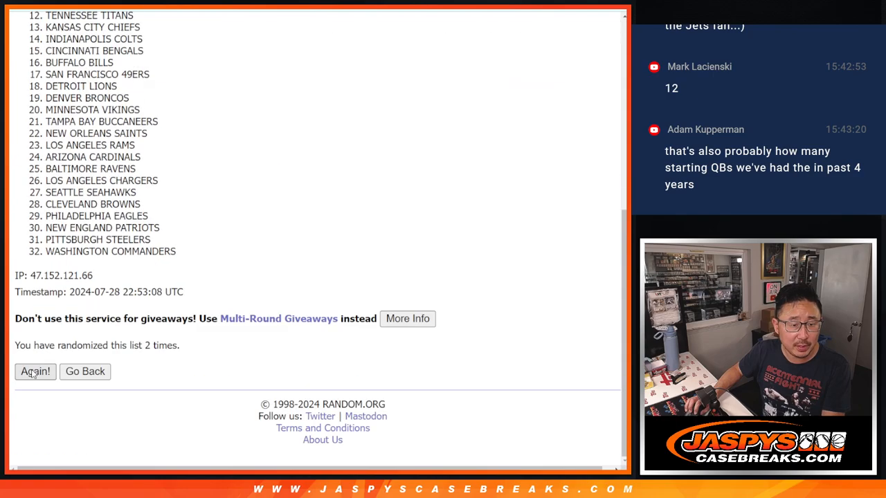
click(36, 372)
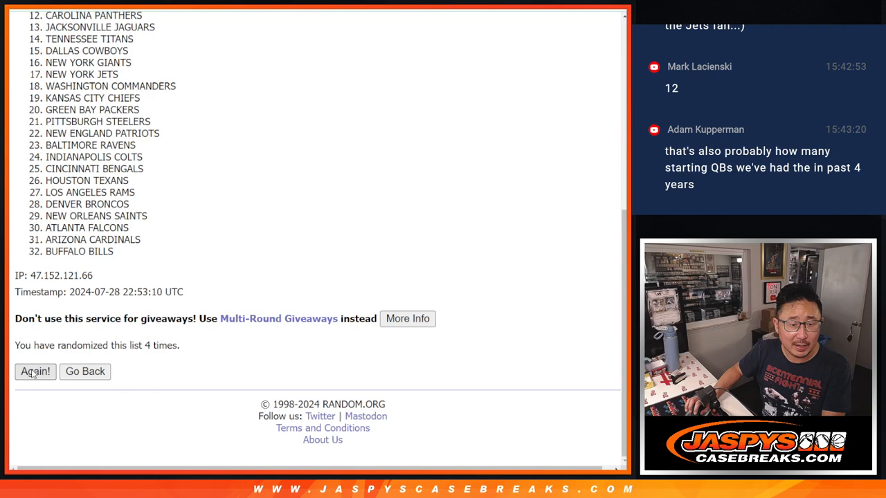
click(34, 371)
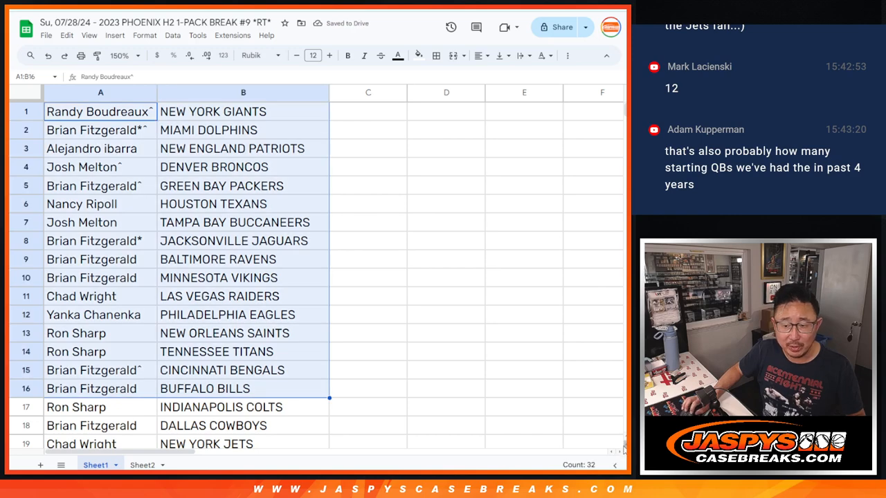
Zoom to 88% and sort the sheet A to Z by the team column
scroll(down, 3)
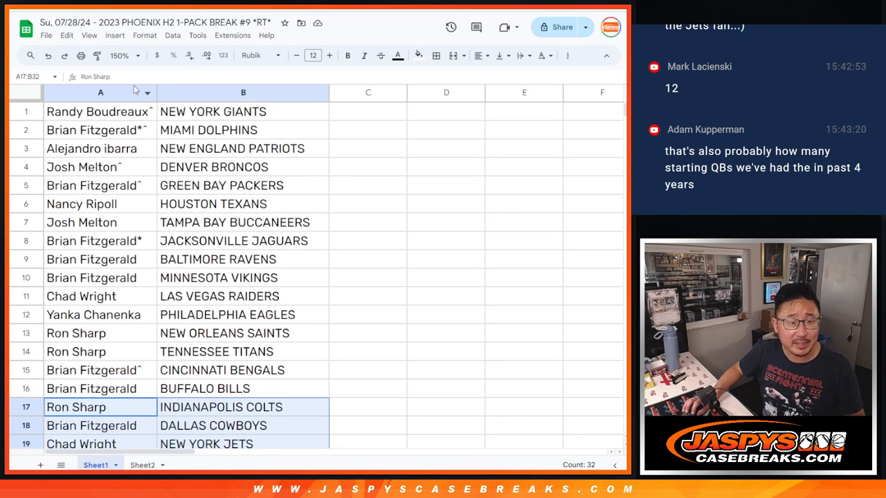
click(137, 56)
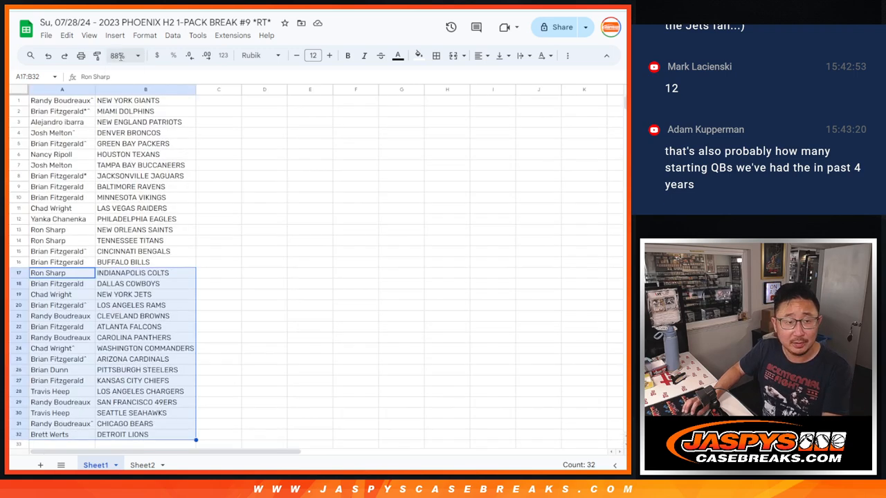
right_click(145, 101)
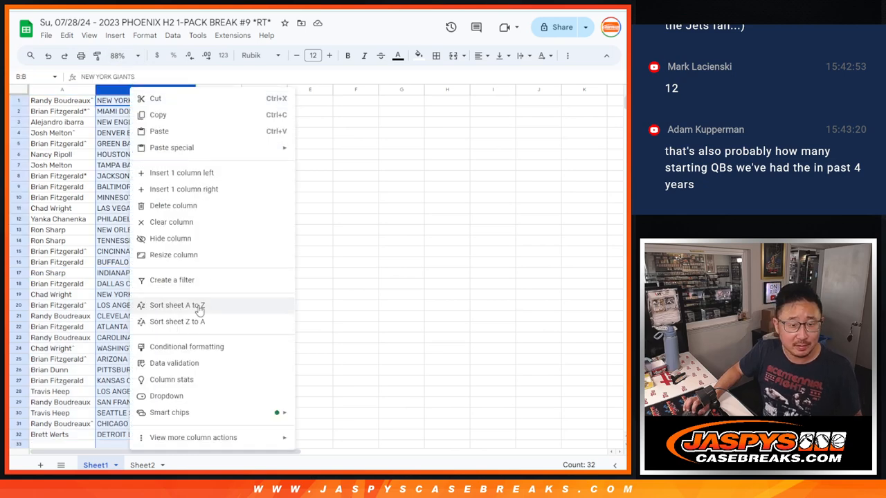
click(172, 306)
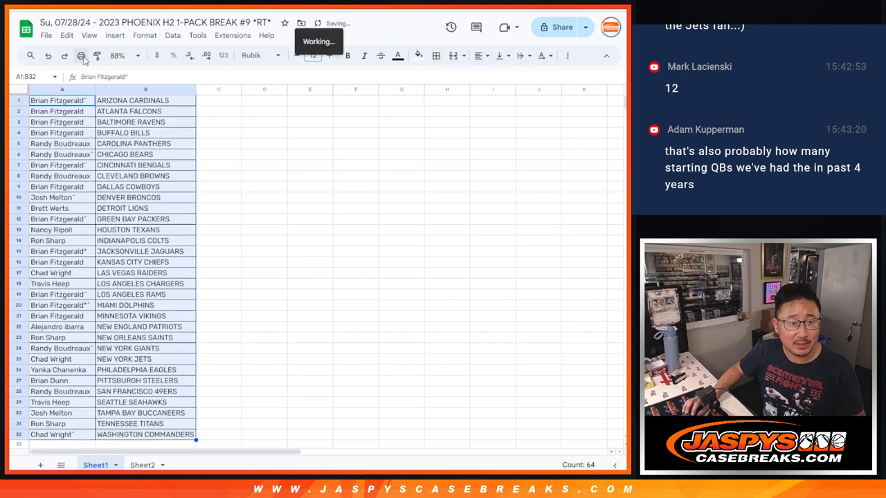
Print the sorted name and team pairings
click(79, 56)
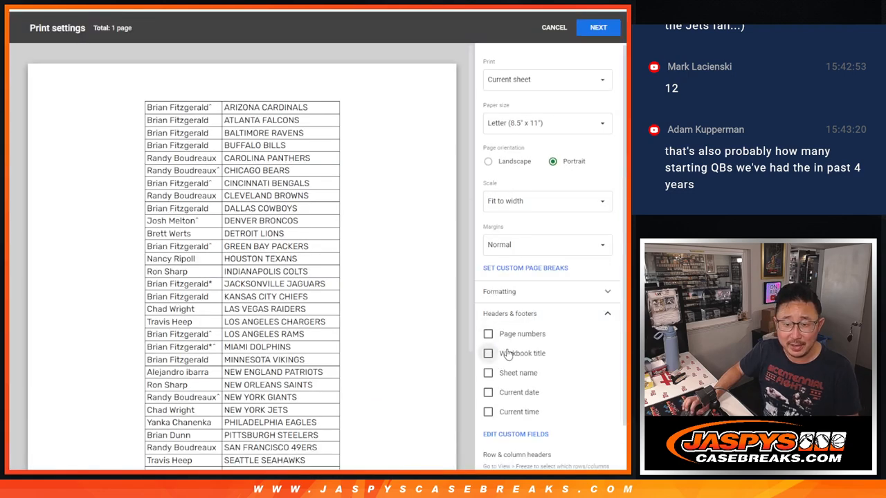
click(597, 27)
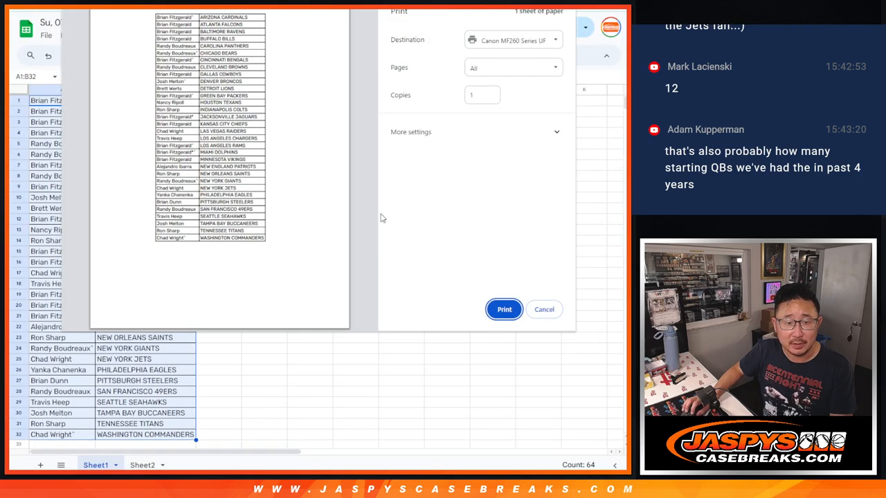
click(544, 309)
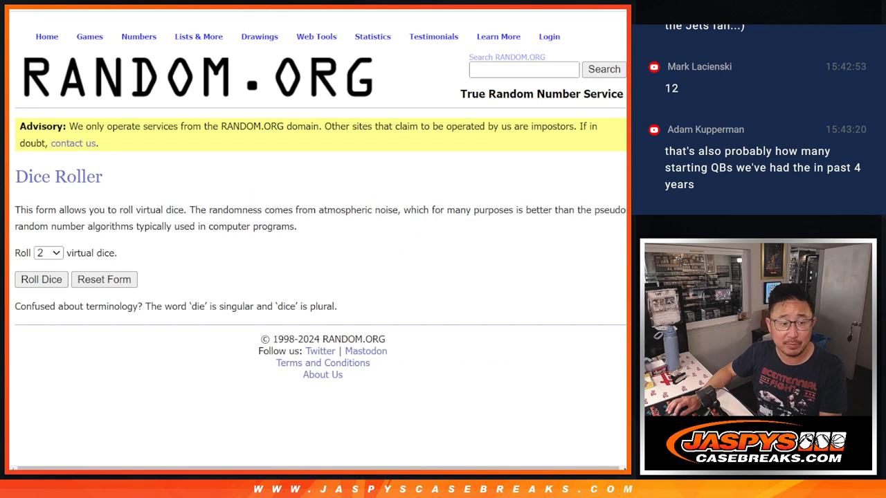
Randomize the 32 participant names repeatedly and highlight the top three as bonus winners
click(40, 280)
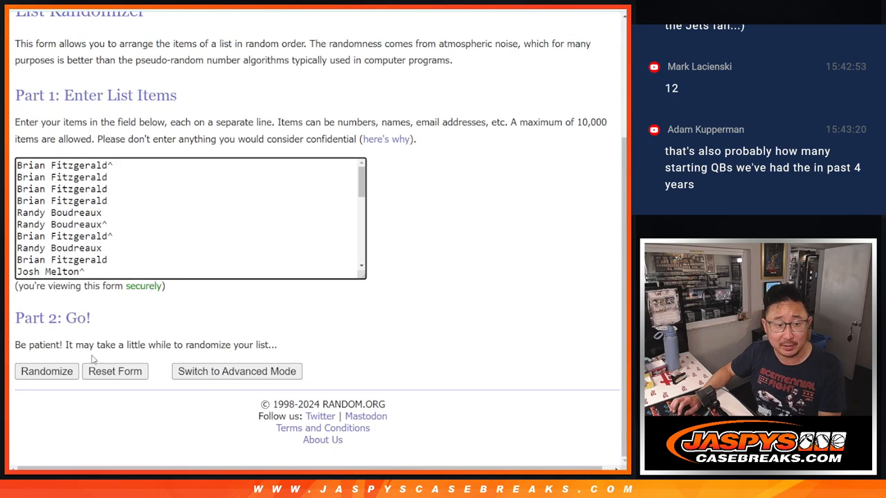
click(47, 372)
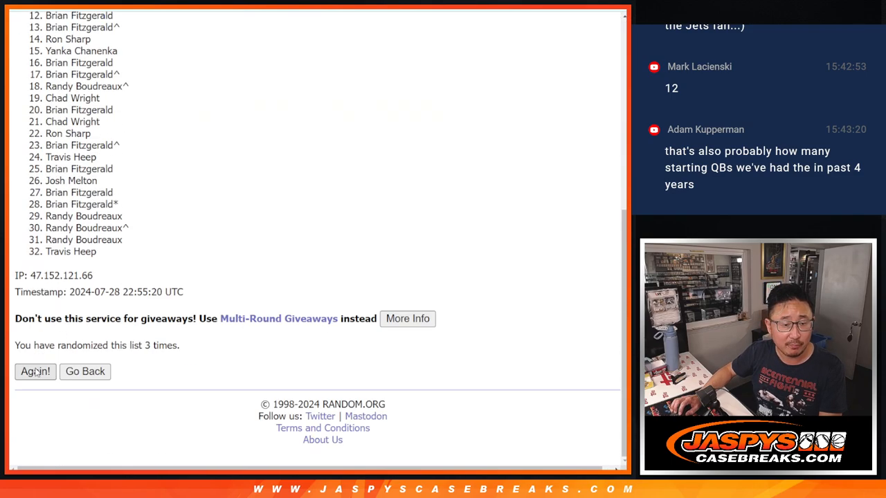
click(34, 371)
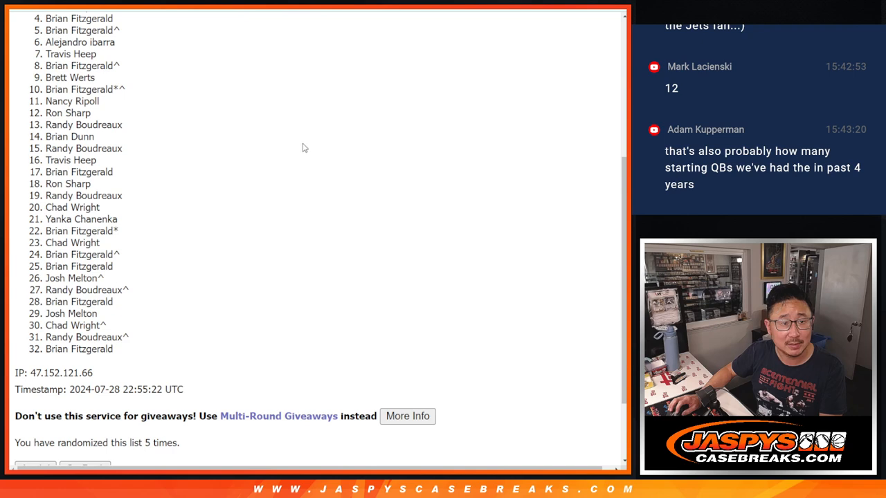
mouse_move(294, 142)
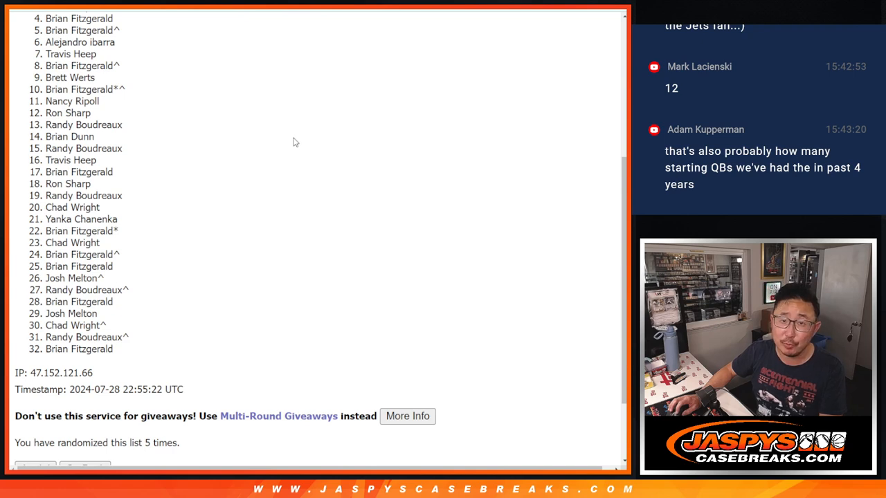
mouse_move(421, 168)
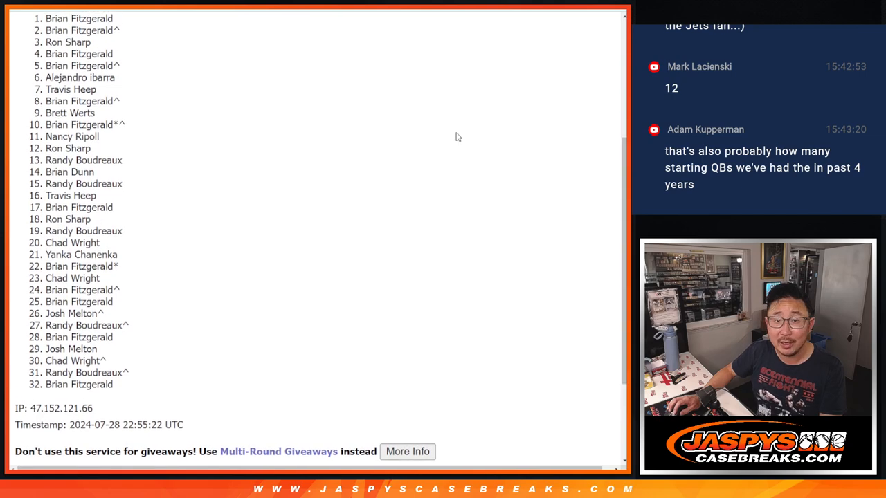
drag(45, 18, 90, 42)
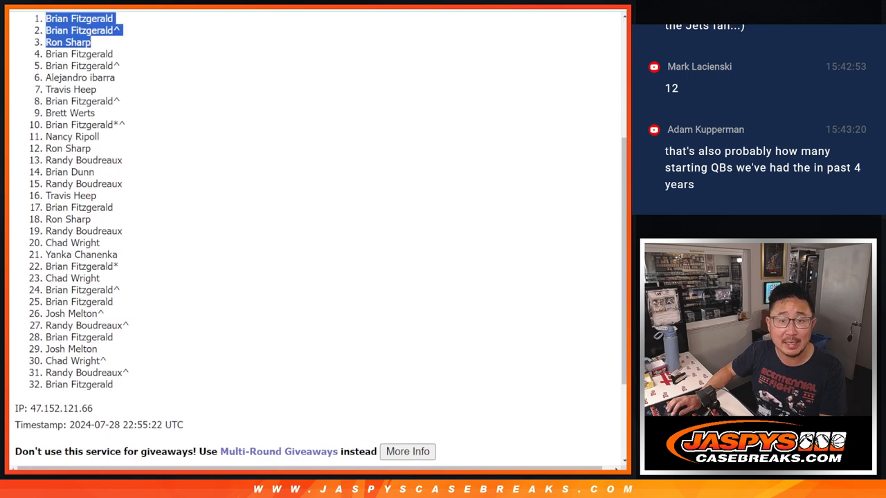
mouse_move(388, 141)
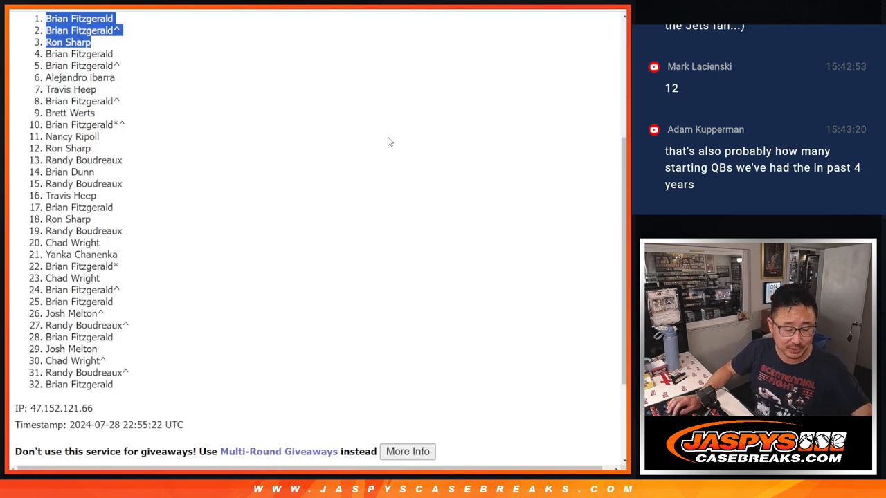